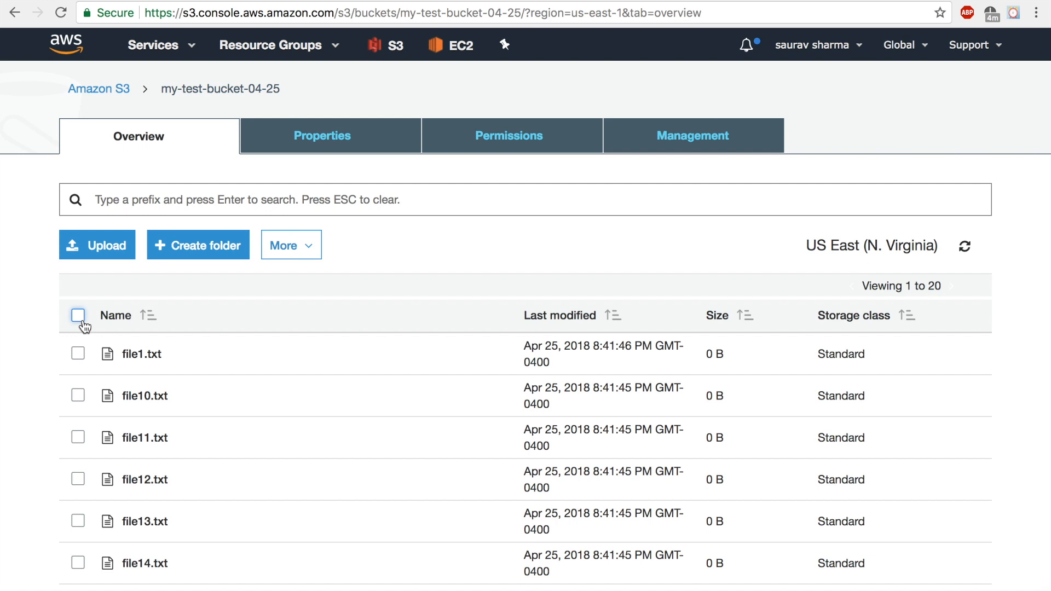
Step: Scroll through the twenty text files file1 to file20 in my-test-bucket-04-25
{"action": "scroll", "scroll_direction": "down", "scroll_amount": 3}
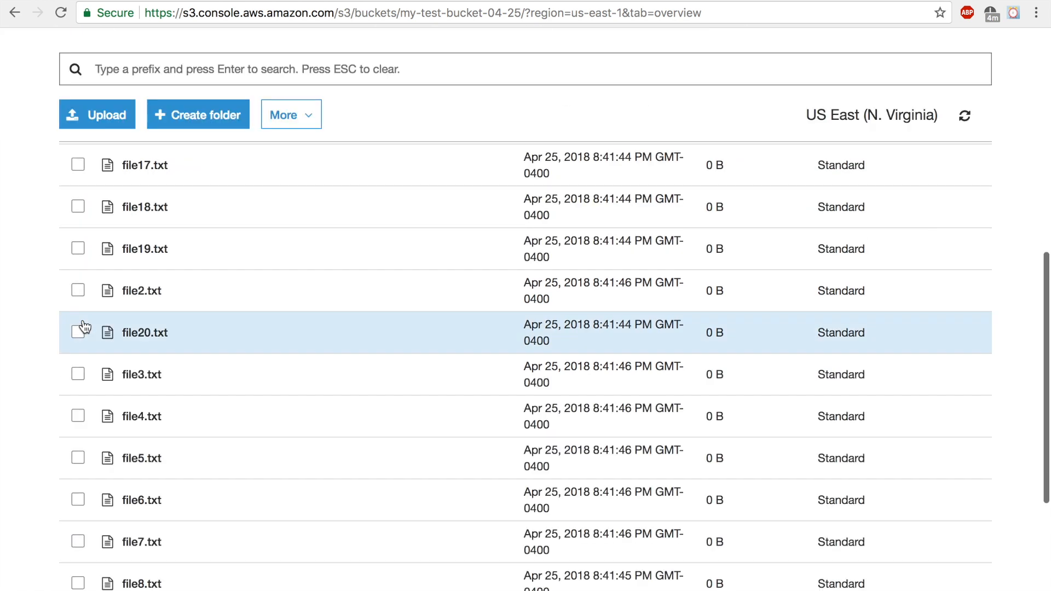
{"action": "scroll", "scroll_direction": "up", "scroll_amount": 3}
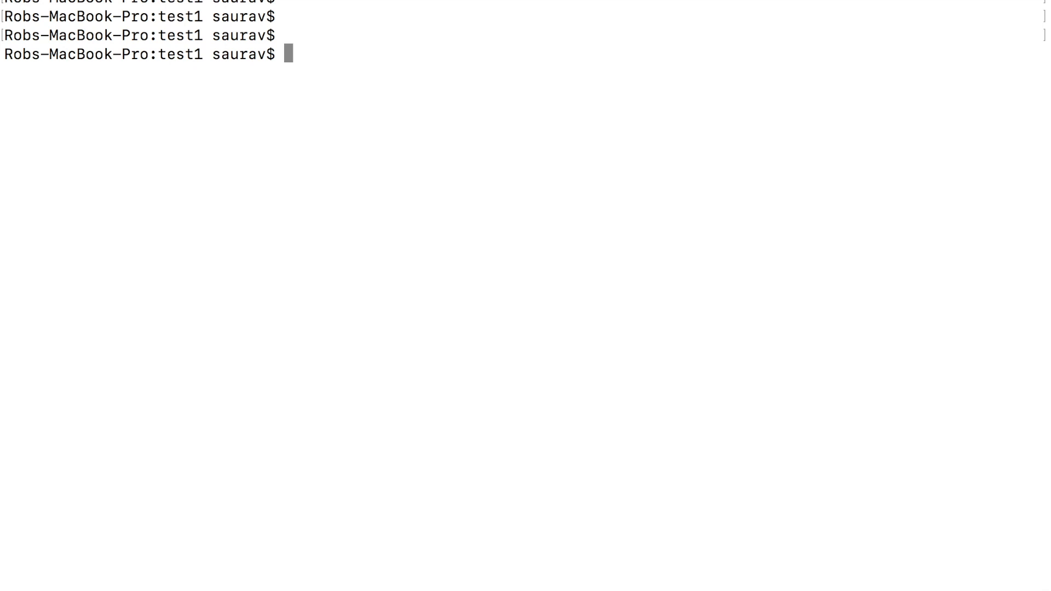
Step: Run 'aws s3 sync s3://my-test-bucket-04-25 .' to download all twenty files into test1
{"action": "type", "text": "aws s"}
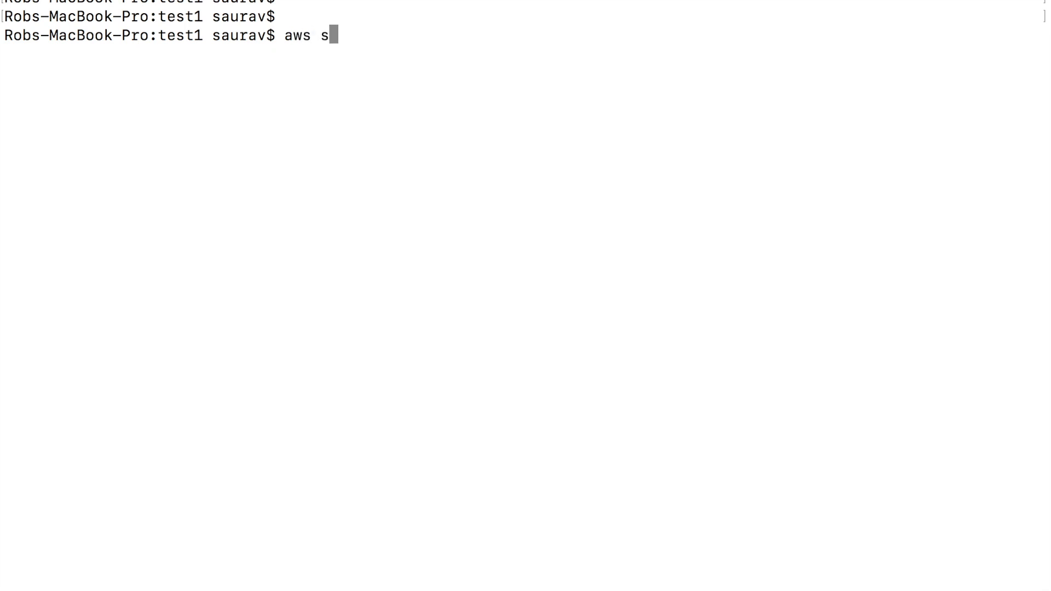
{"action": "type", "text": "3 sync"}
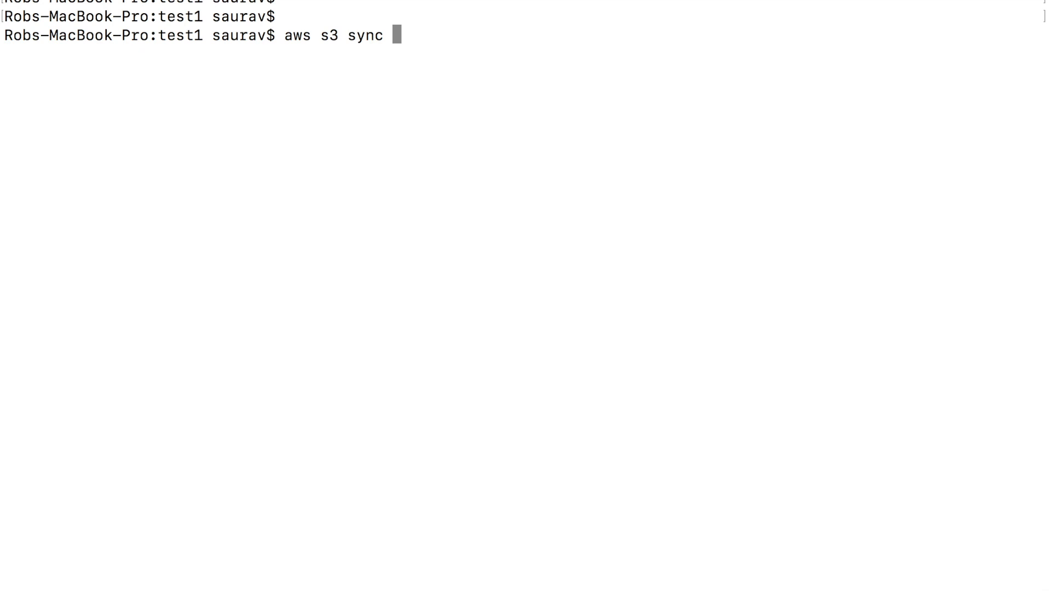
{"action": "type", "text": "s3://"}
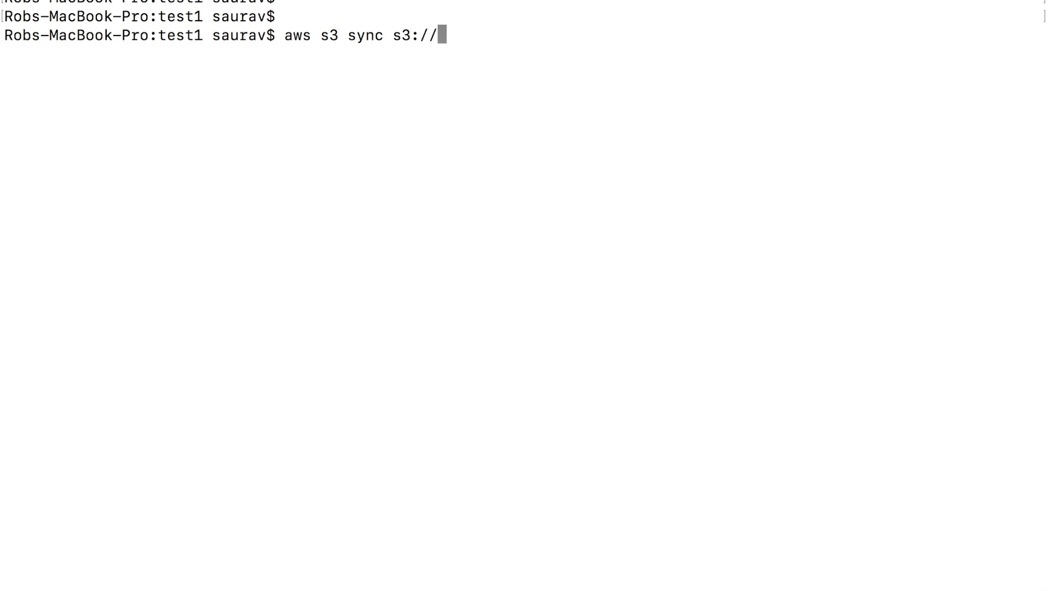
{"action": "type", "text": "my-test-bucket-04-25"}
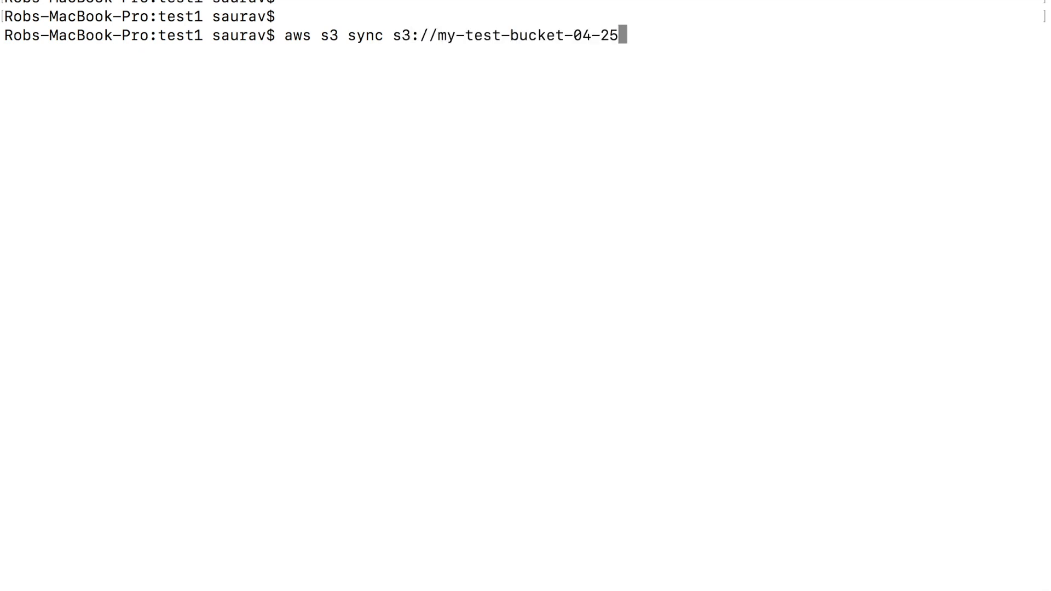
{"action": "type", "text": "/"}
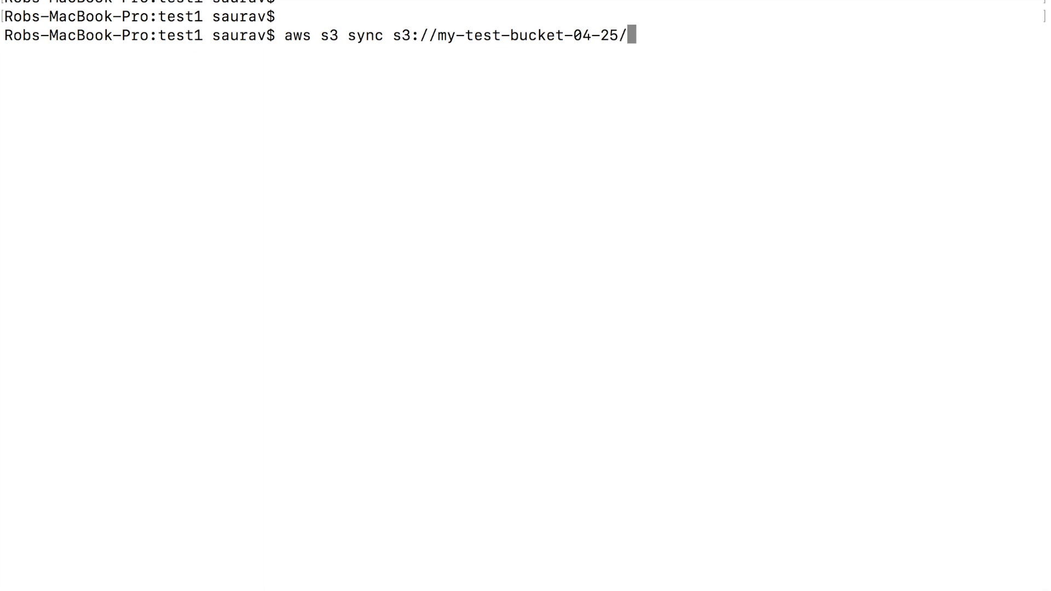
{"action": "key", "text": "Backspace"}
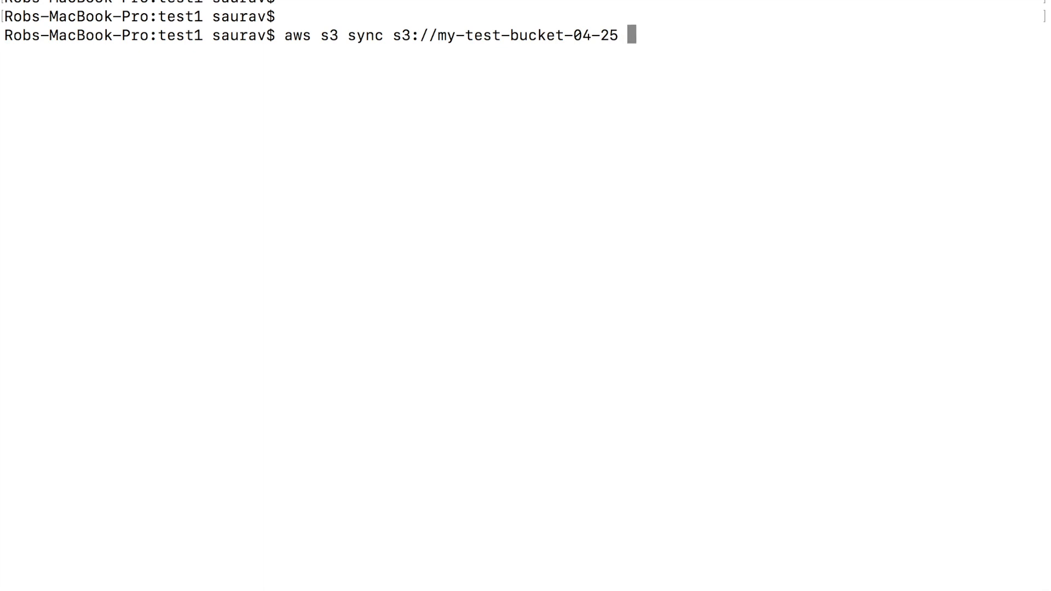
{"action": "type", "text": "."}
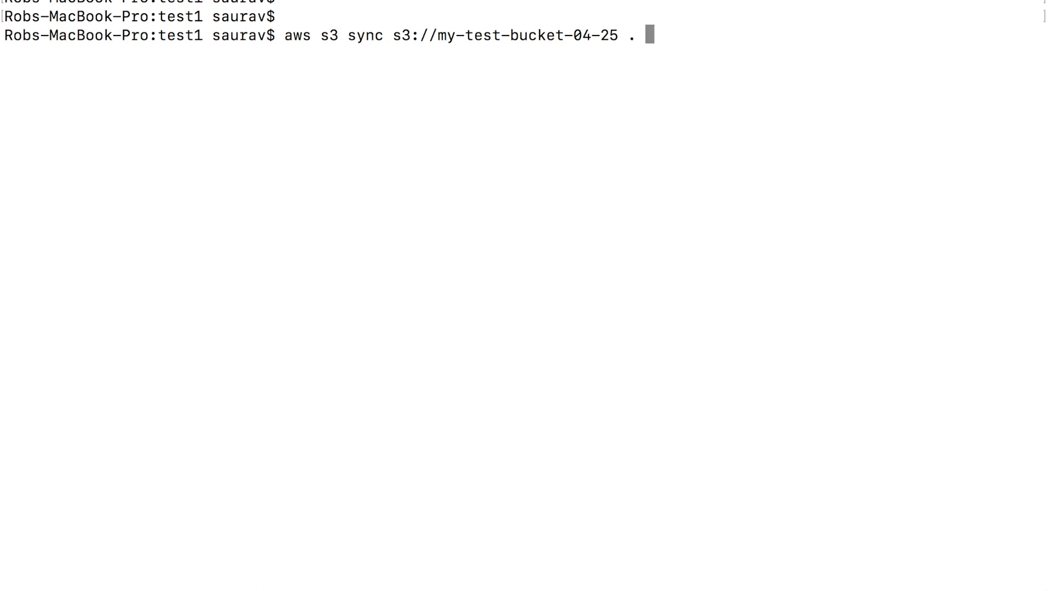
{"action": "key", "text": "Return"}
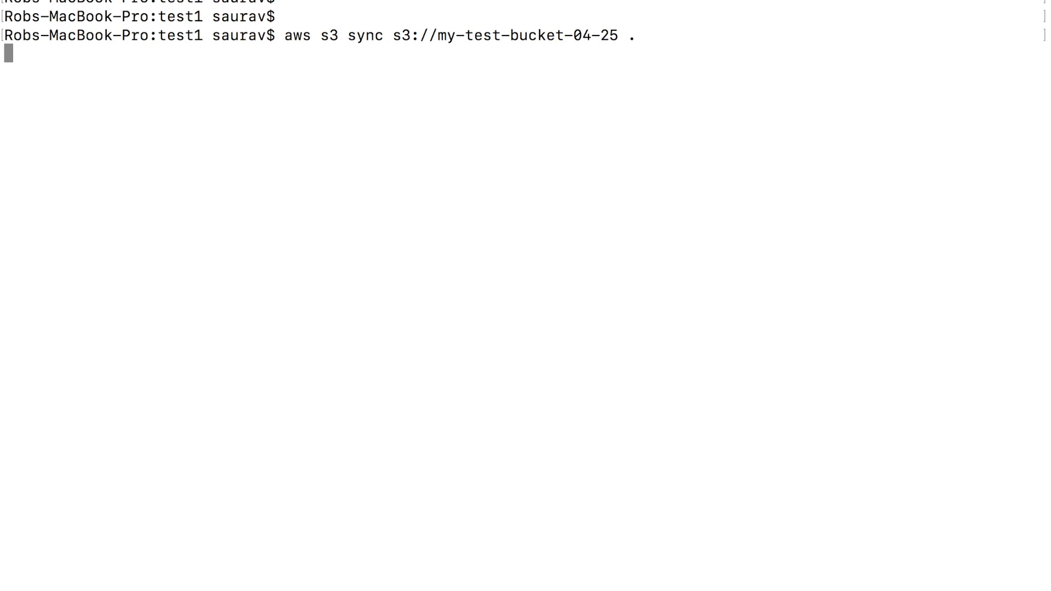
{"action": "key", "text": "Return"}
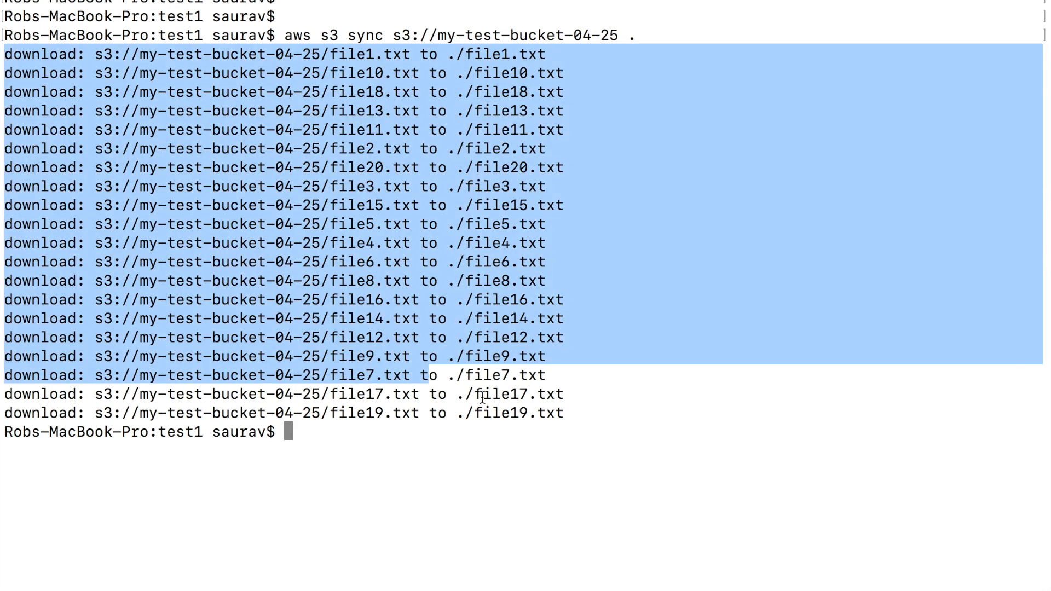
Step: List the downloaded files with ls, then clear the terminal screen
{"action": "left_click", "coordinate": [582, 419]}
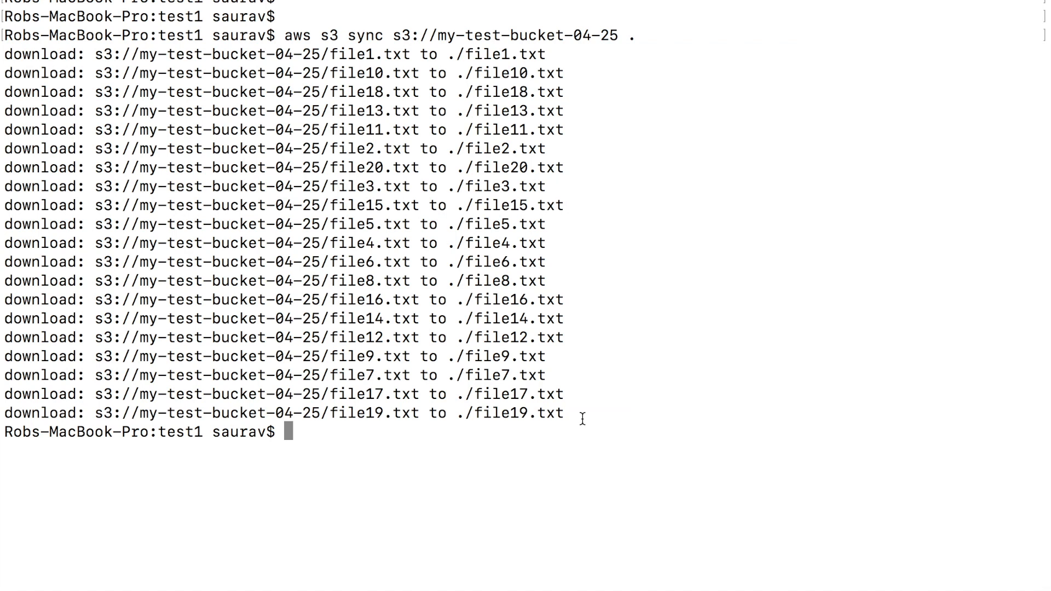
{"action": "type", "text": "ls"}
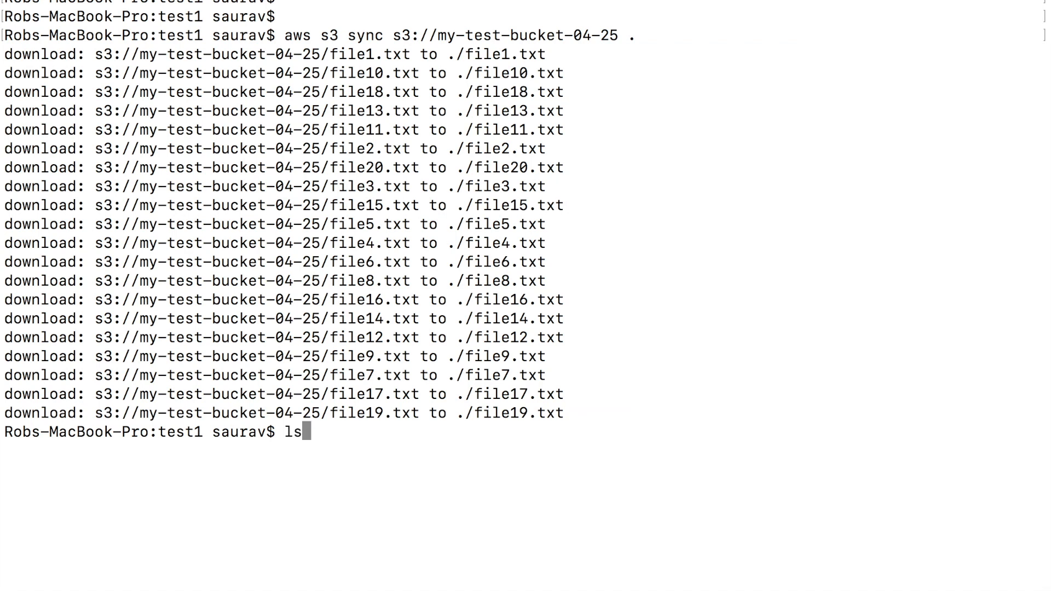
{"action": "key", "text": "Return"}
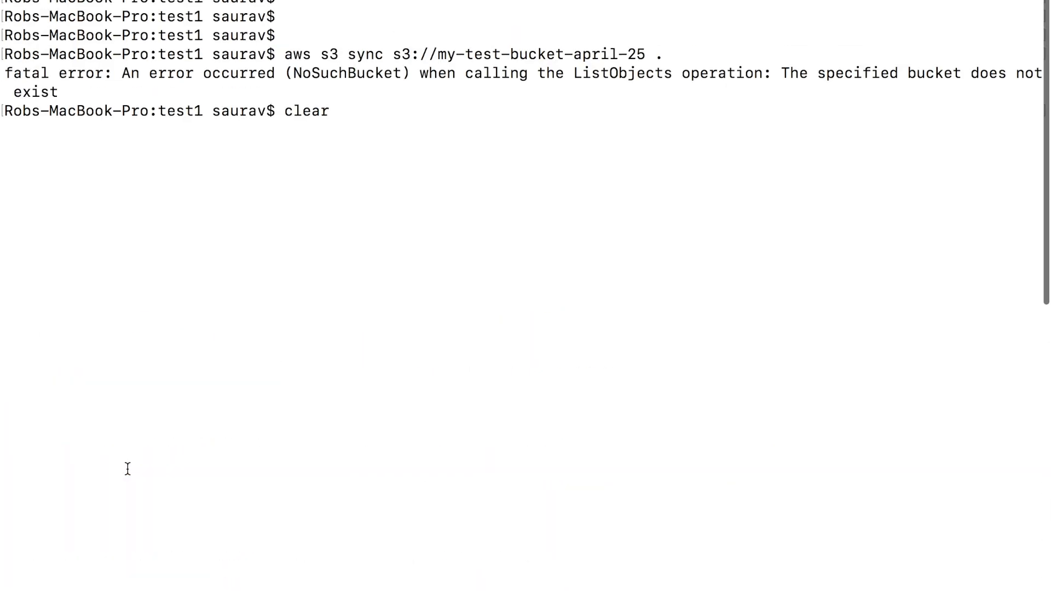
{"action": "key", "text": "Return"}
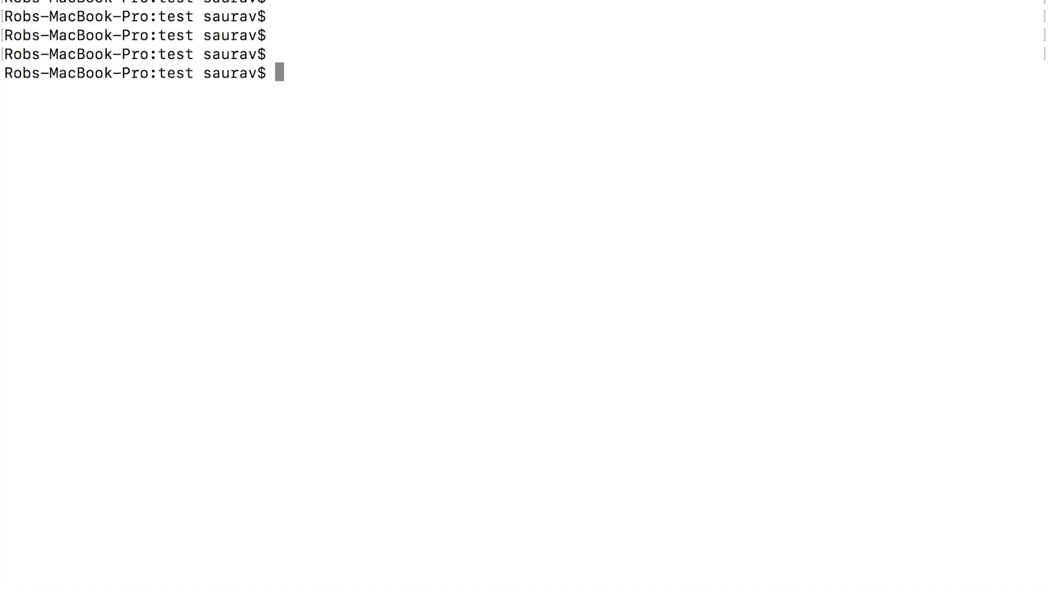
Step: Type the sync command and edit it toward 'aws s3 sync . s3://my-test-bucket-04-25'
{"action": "type", "text": "aws s3 sync s3://my-test-bucket-04-25 ."}
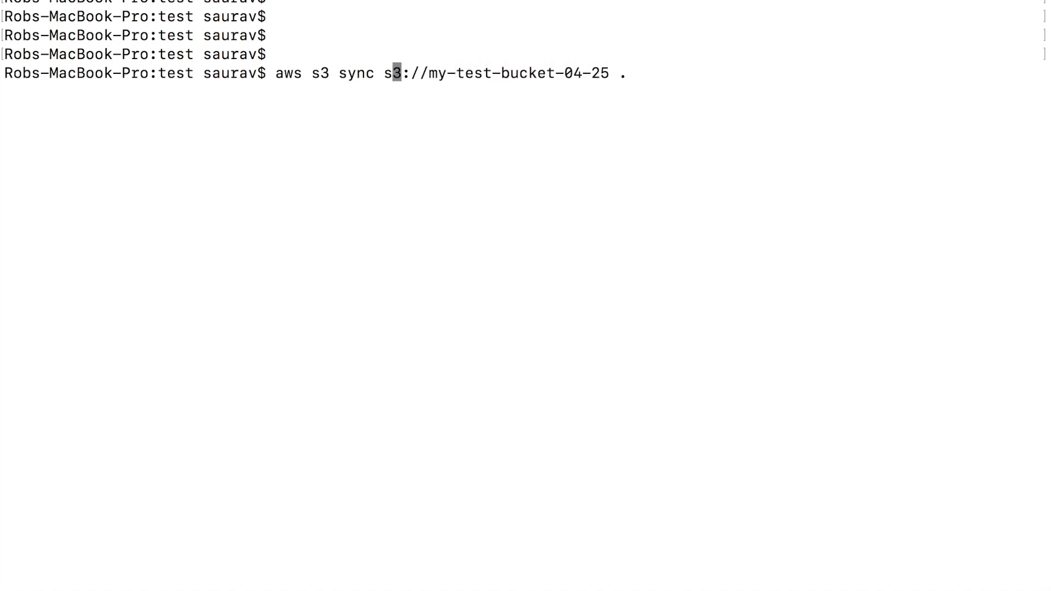
{"action": "key", "text": "Left"}
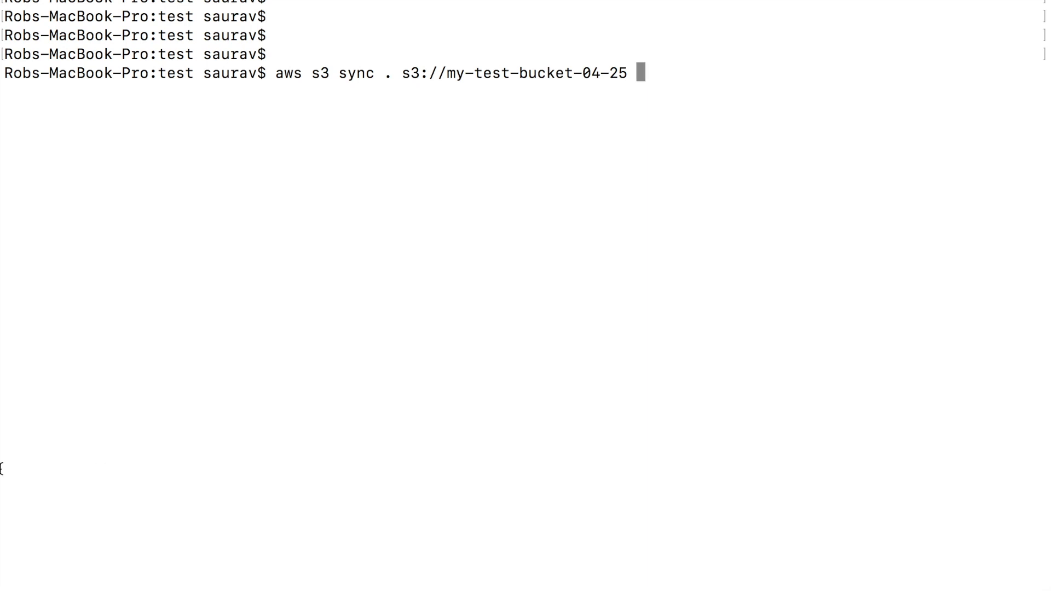
{"action": "double_click", "coordinate": [387, 72]}
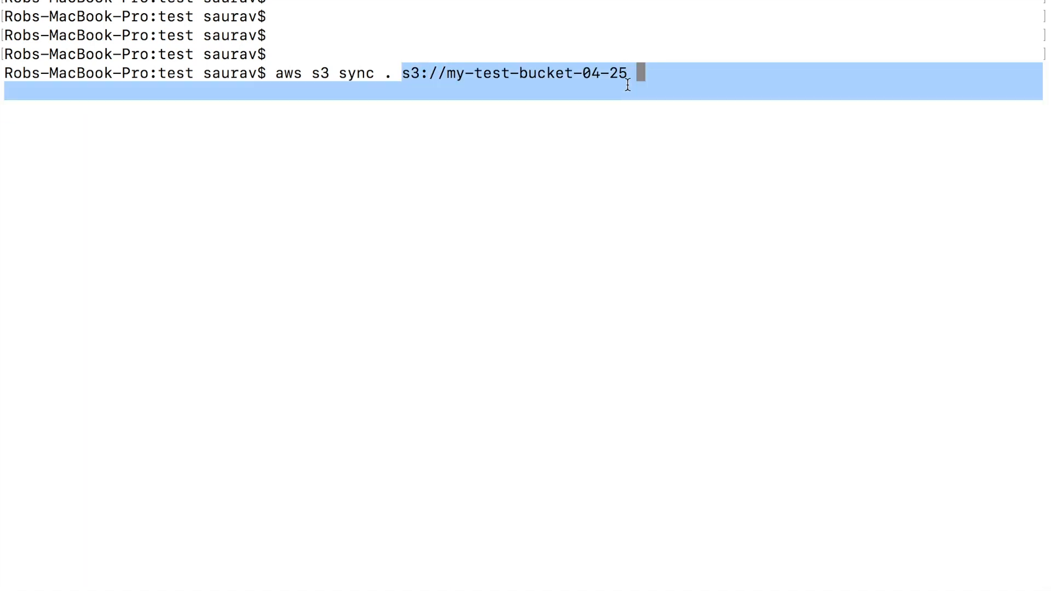
{"action": "left_click", "coordinate": [626, 141]}
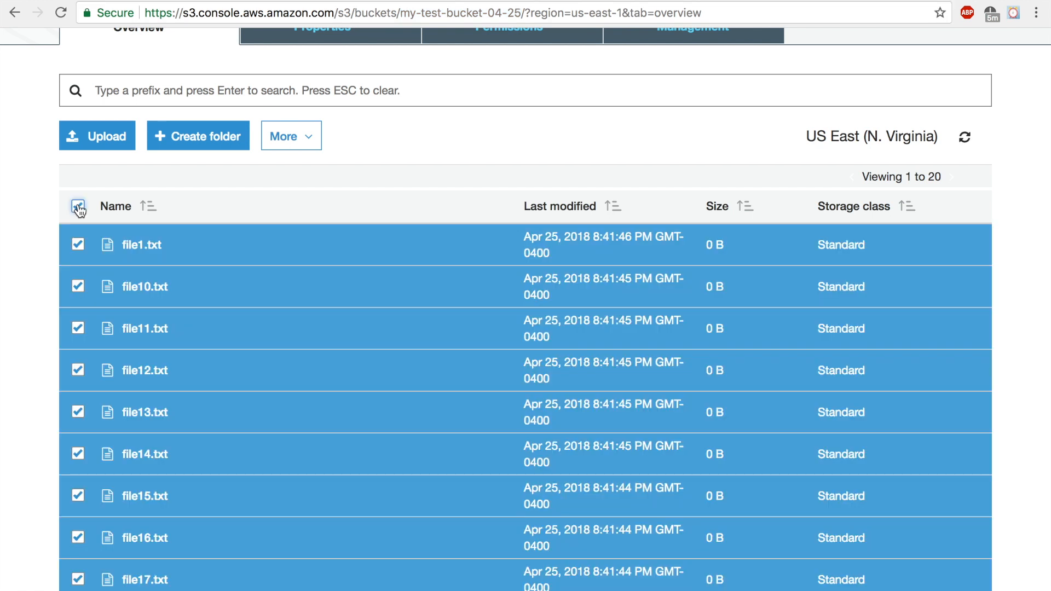
Step: Delete all selected files from my-test-bucket-04-25 via the actions menu
{"action": "left_click", "coordinate": [290, 137]}
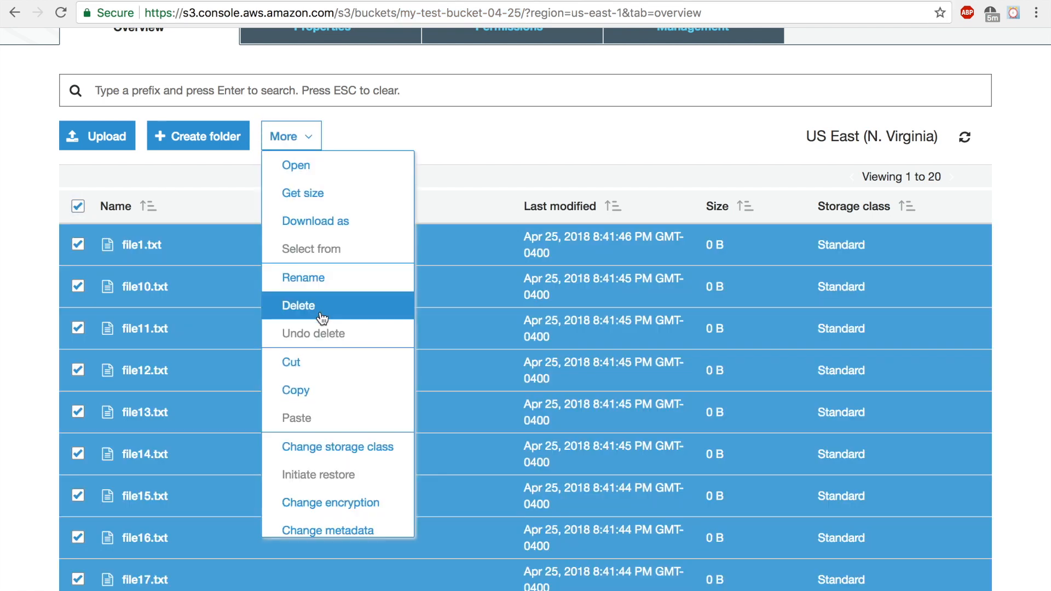
{"action": "left_click", "coordinate": [298, 305]}
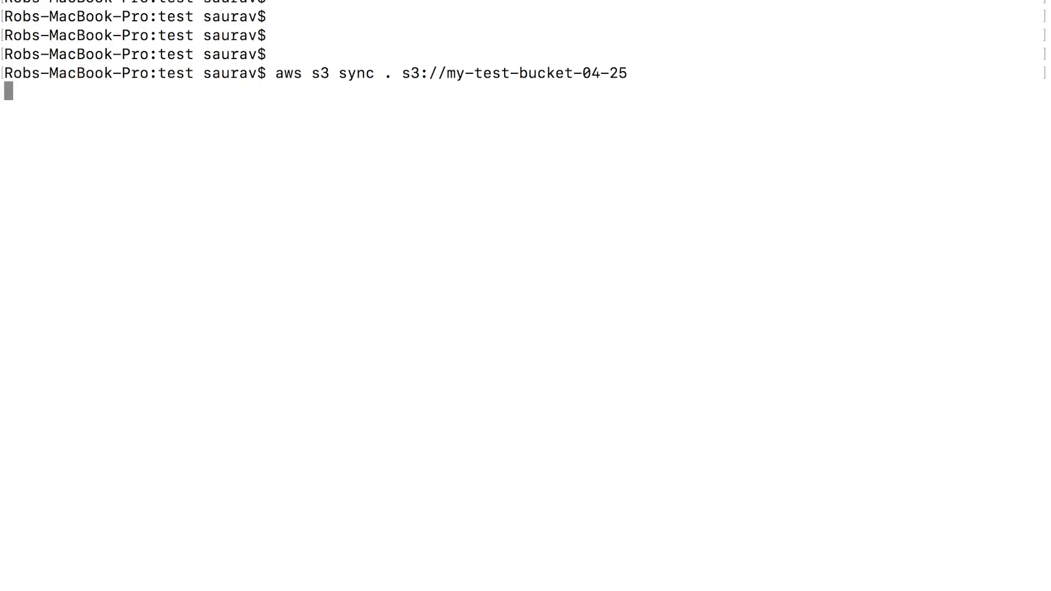
Step: Run 'aws s3 sync . s3://my-test-bucket-04-25' to upload root files and test1 subfolder
{"action": "key", "text": "Return"}
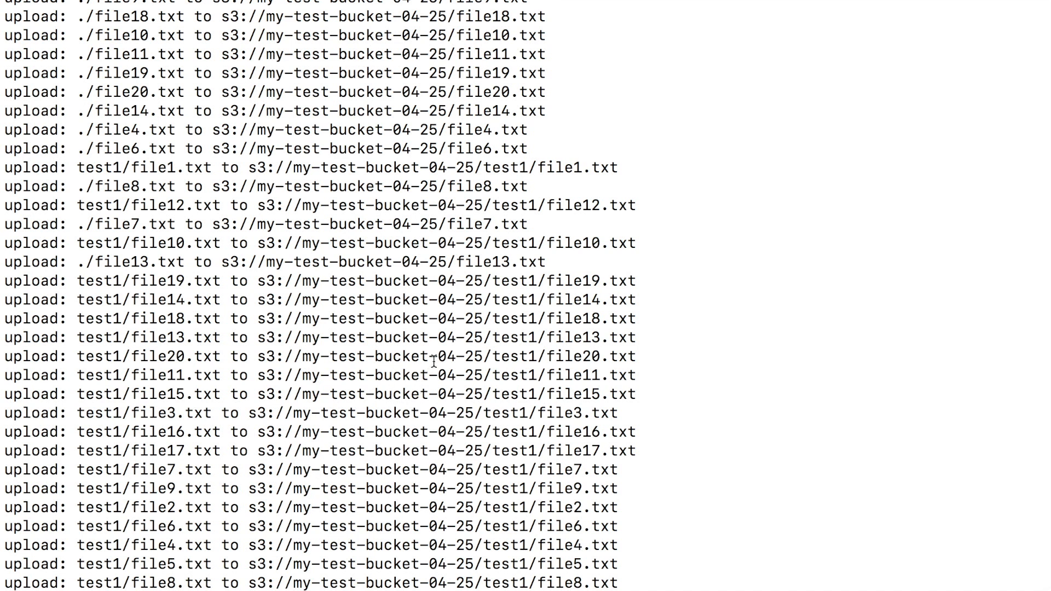
{"action": "mouse_move", "coordinate": [433, 325]}
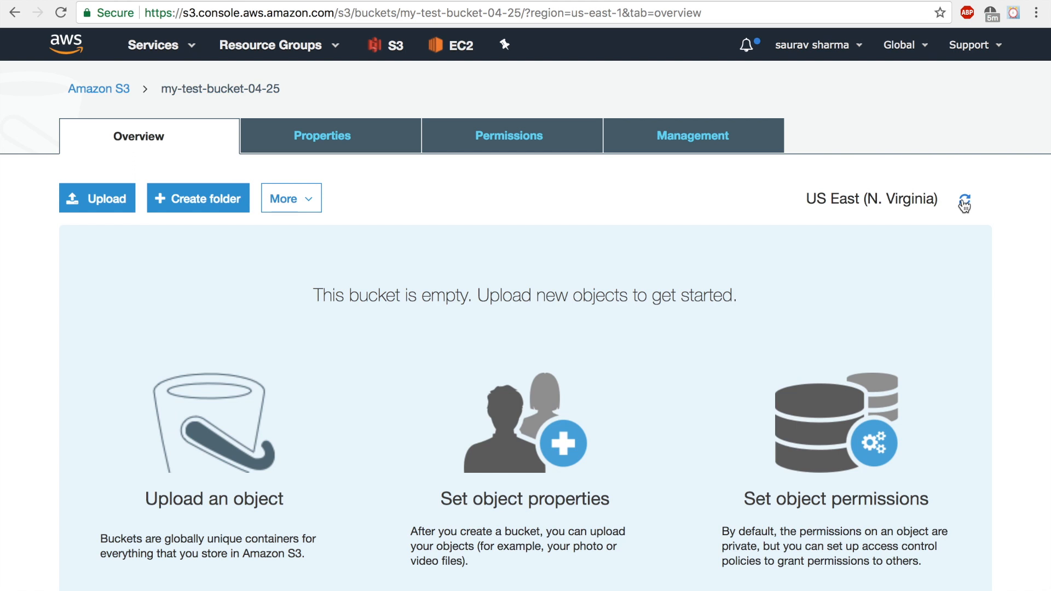
Step: Refresh the bucket listing to show 21 items, including the test1 folder
{"action": "left_click", "coordinate": [965, 204]}
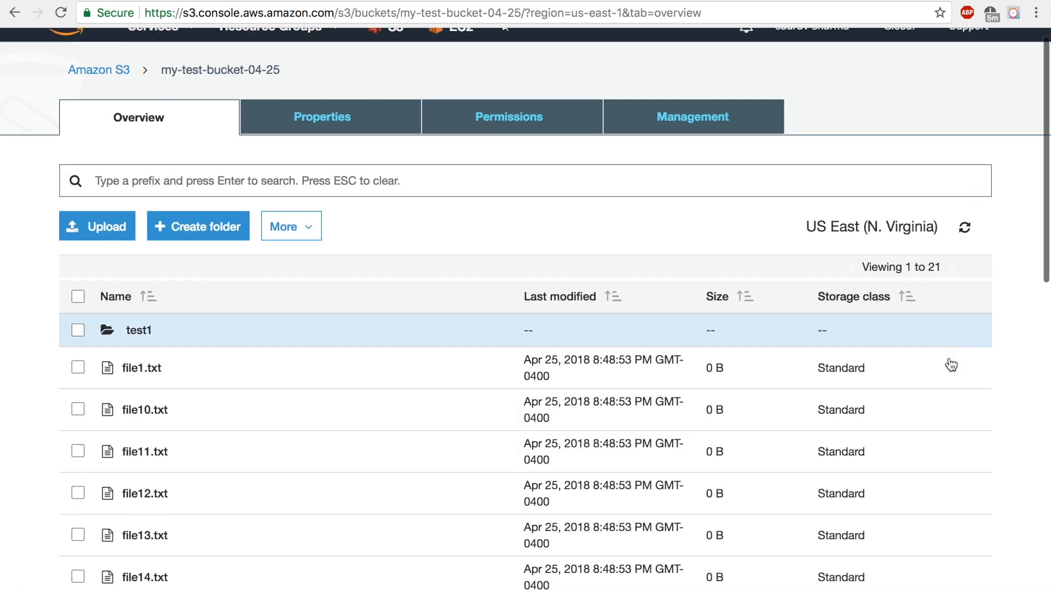
{"action": "scroll", "scroll_direction": "down", "scroll_amount": 3}
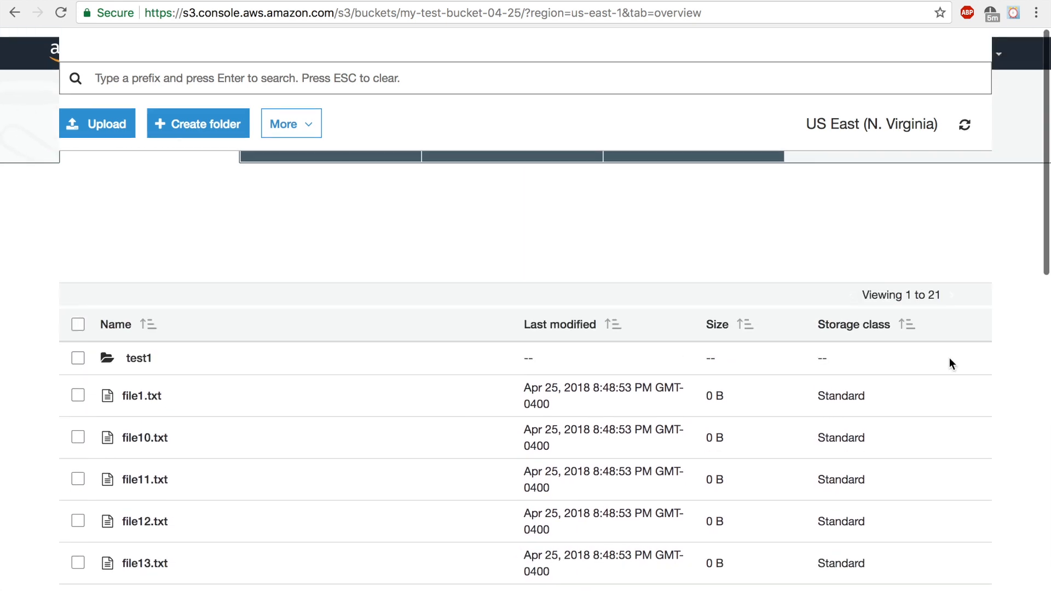